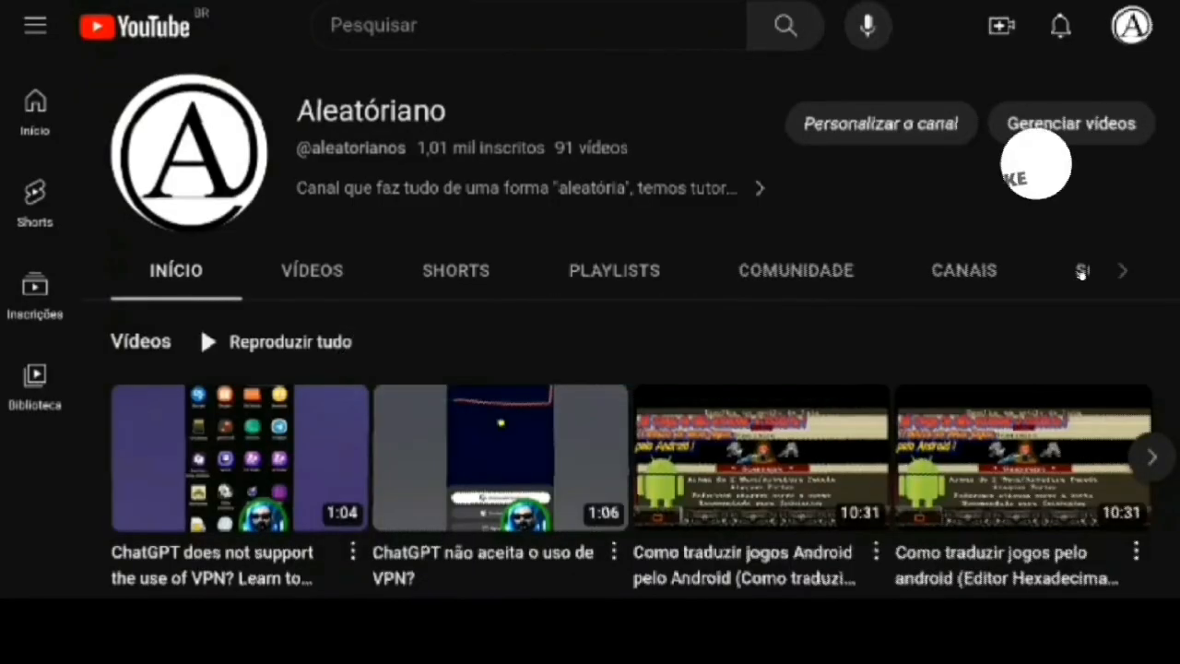
Browse ZArchiver's storage folders to locate the RetroArch folder for copying.
scroll(down, 3)
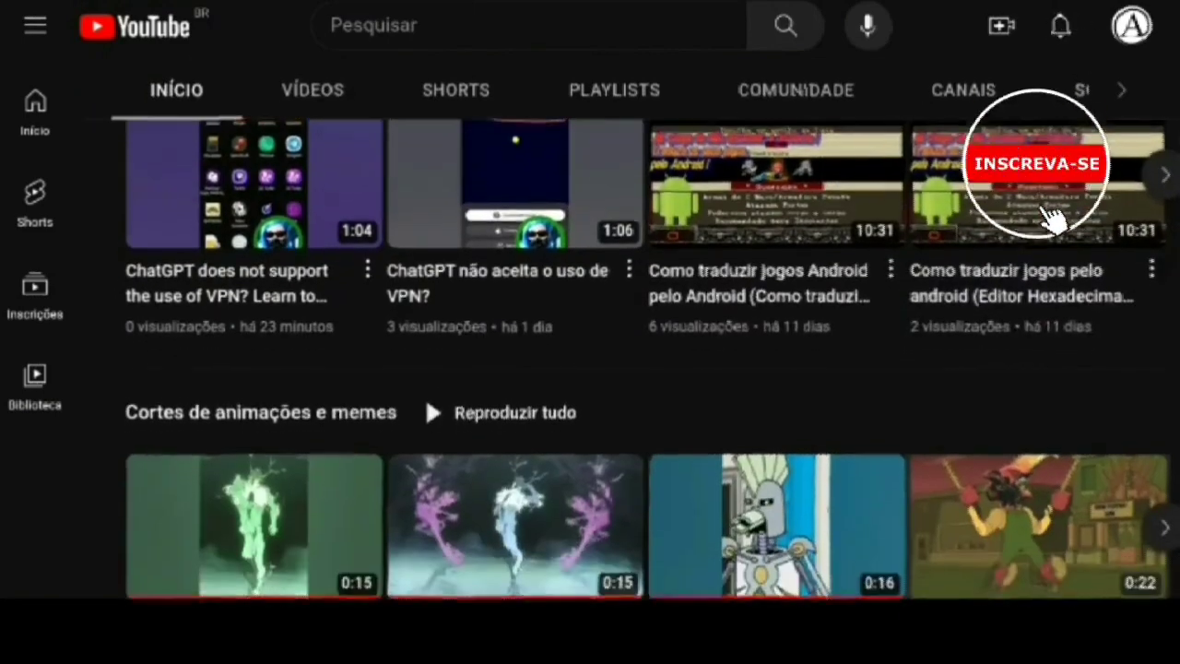
click(1036, 162)
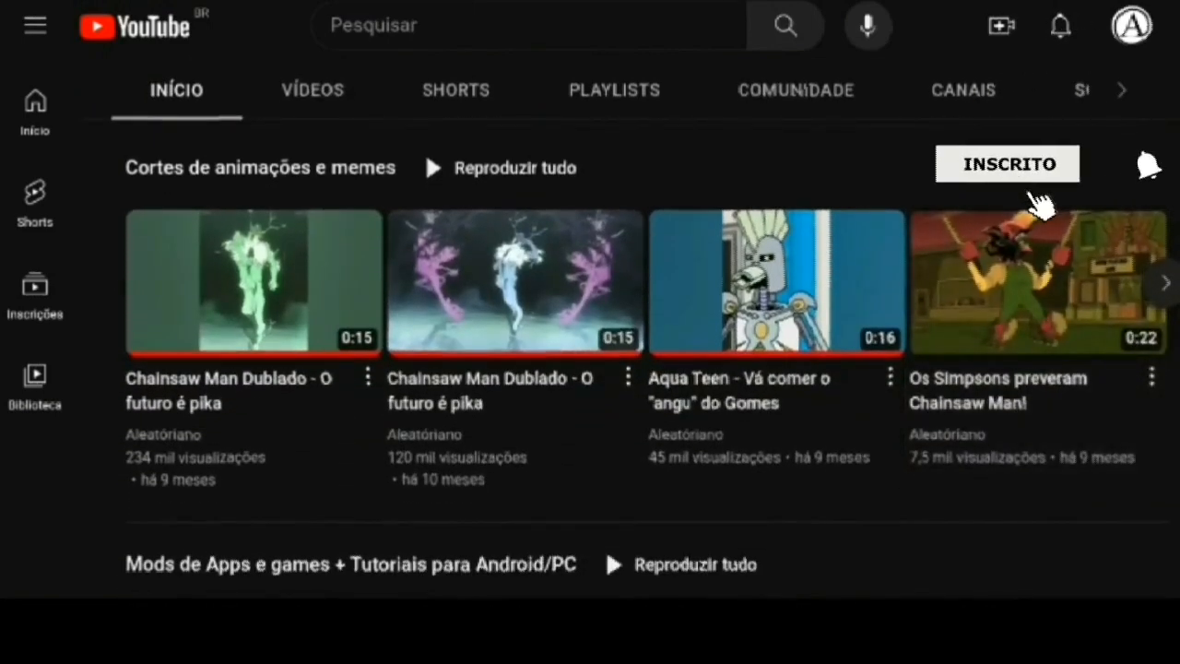
click(255, 284)
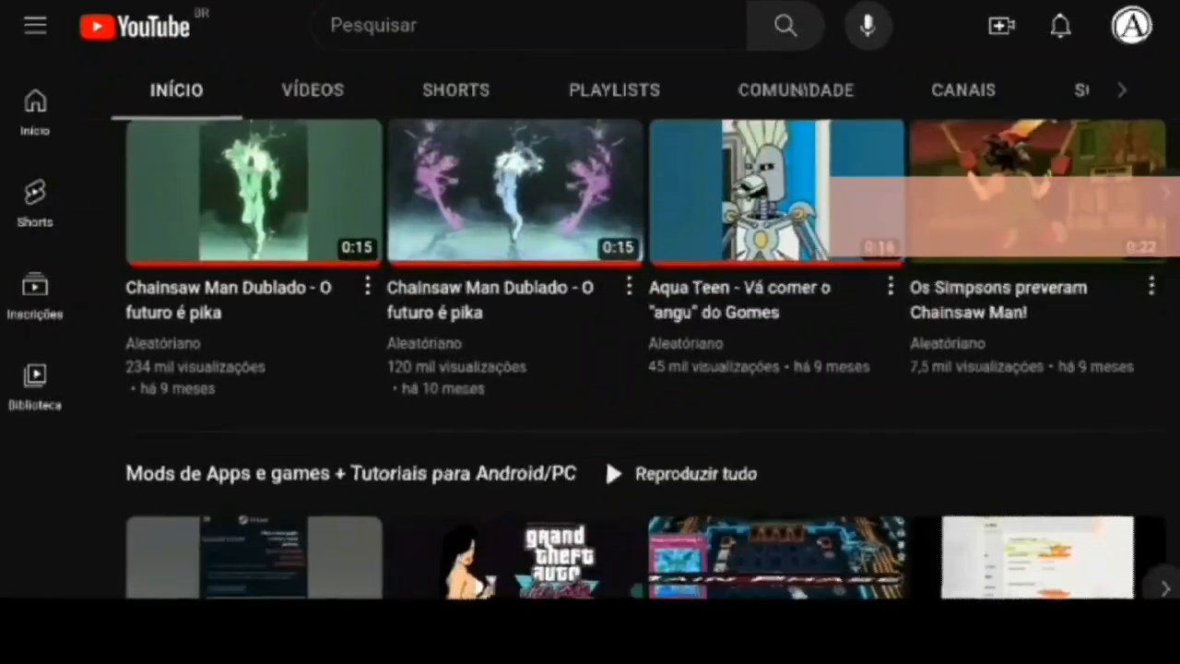
scroll(down, 3)
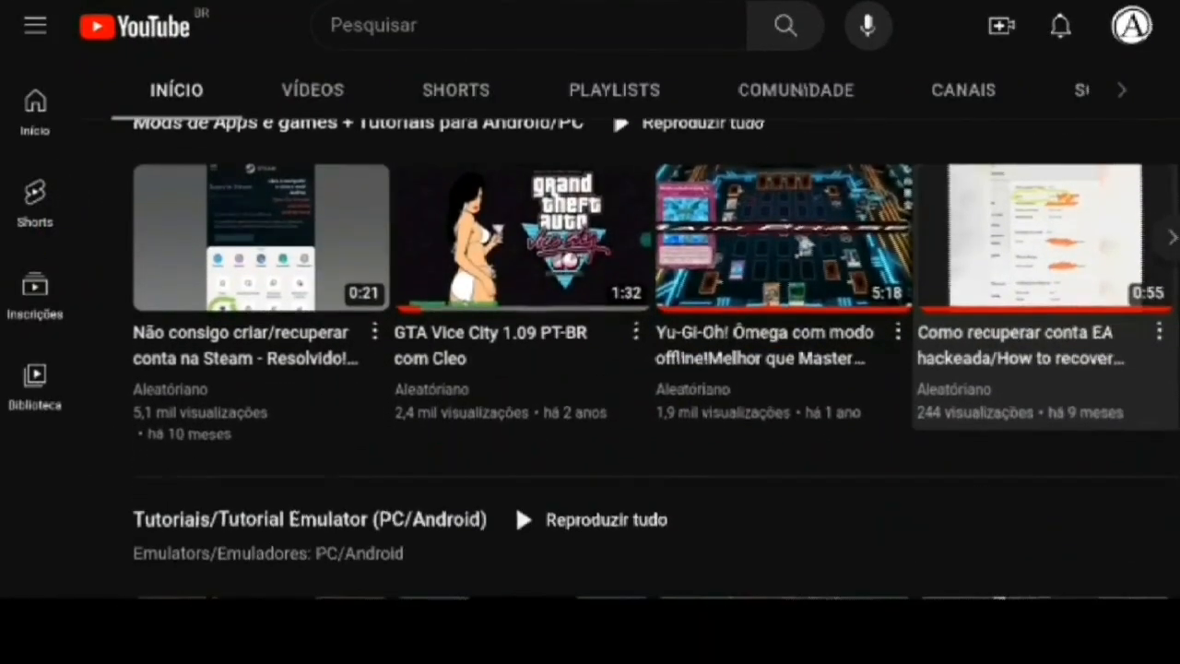
scroll(up, 3)
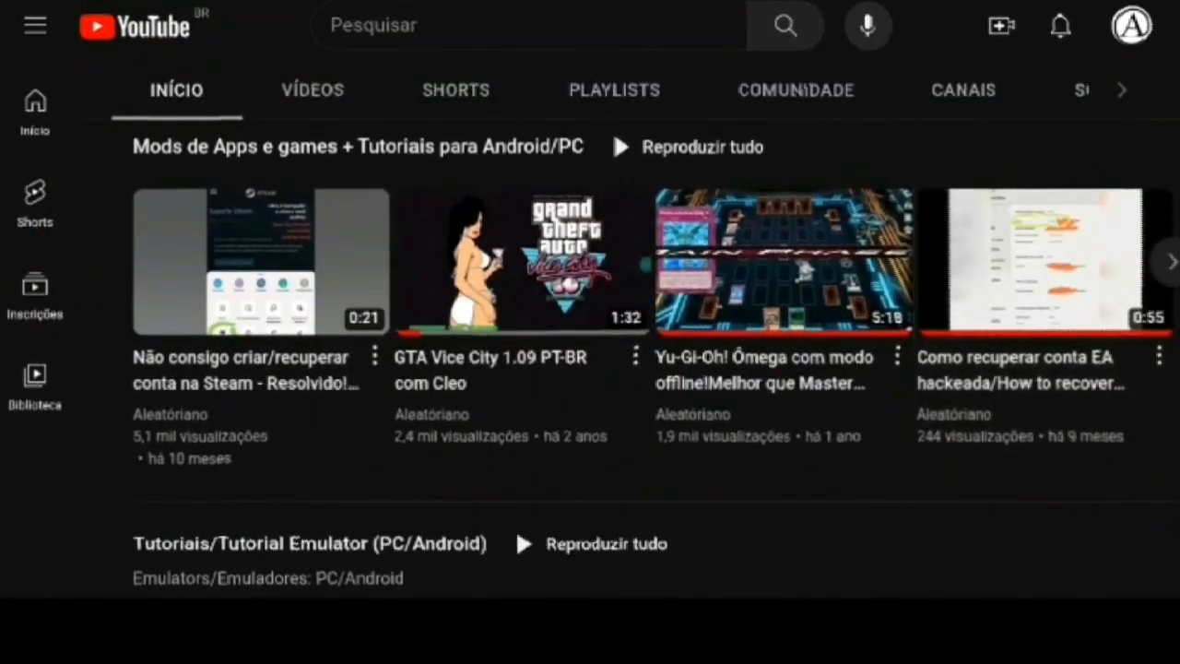
click(524, 261)
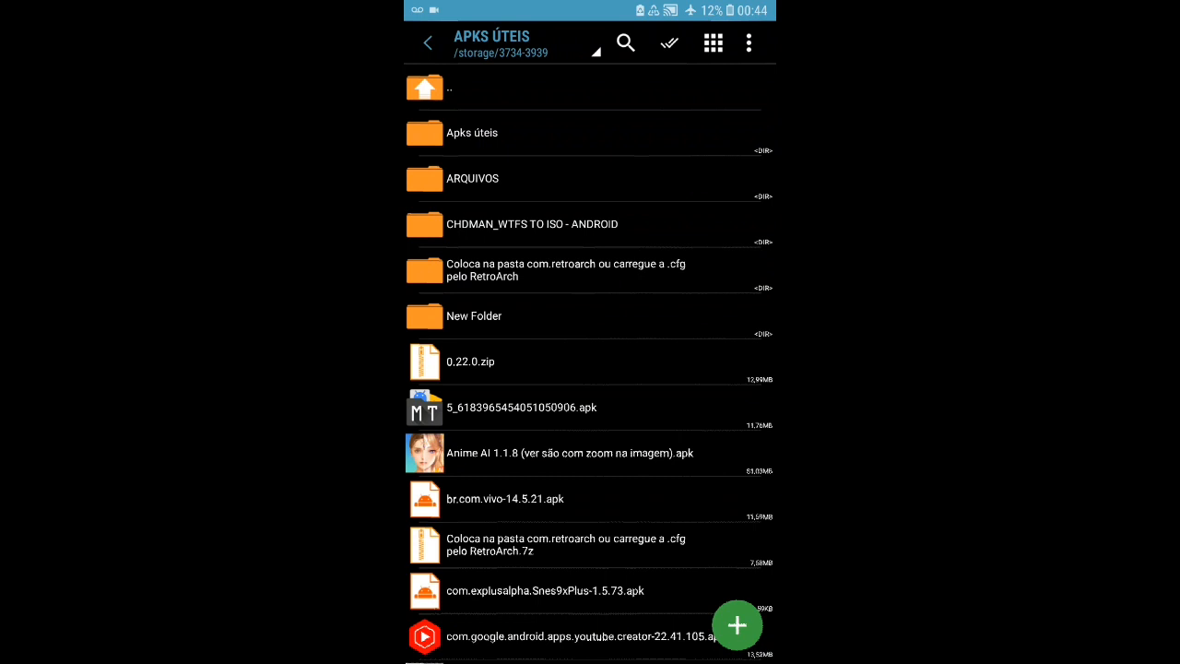
Mark the RetroArch folder for copying and browse toward the internal storage destination.
click(554, 269)
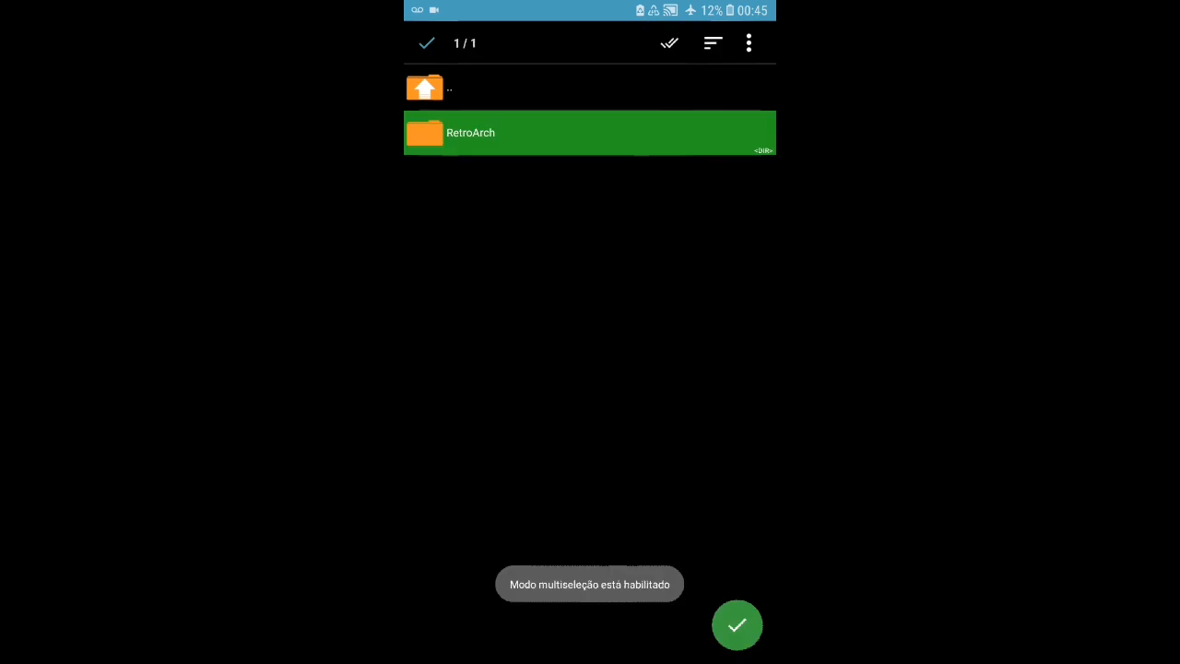
click(424, 87)
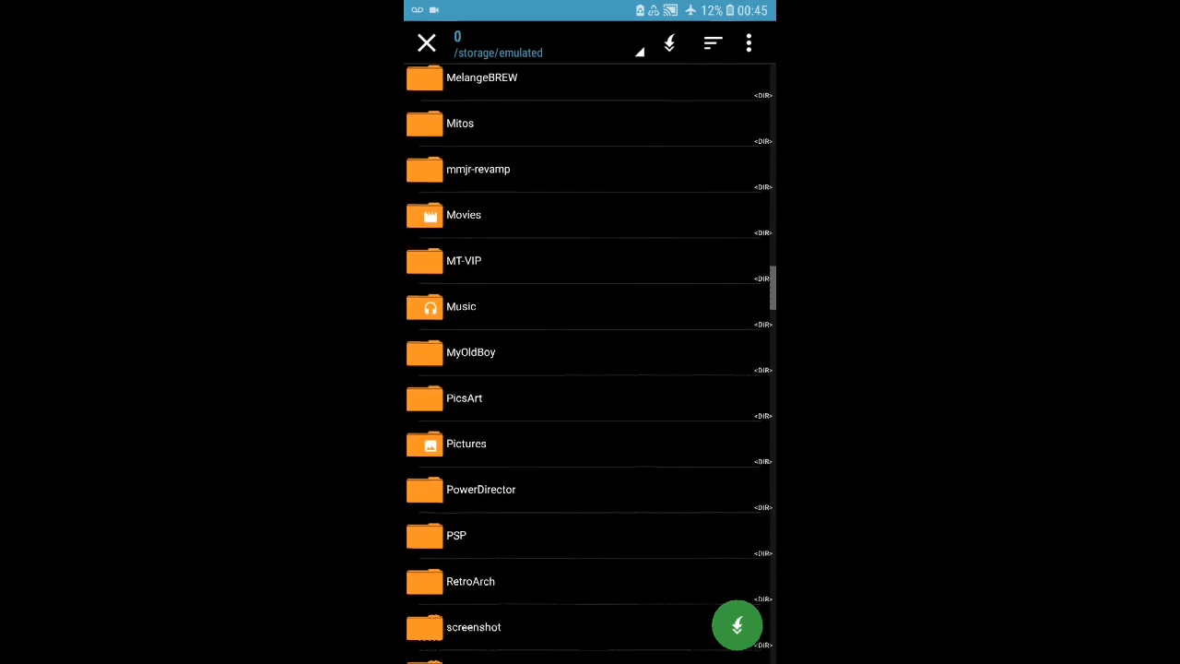
scroll(down, 3)
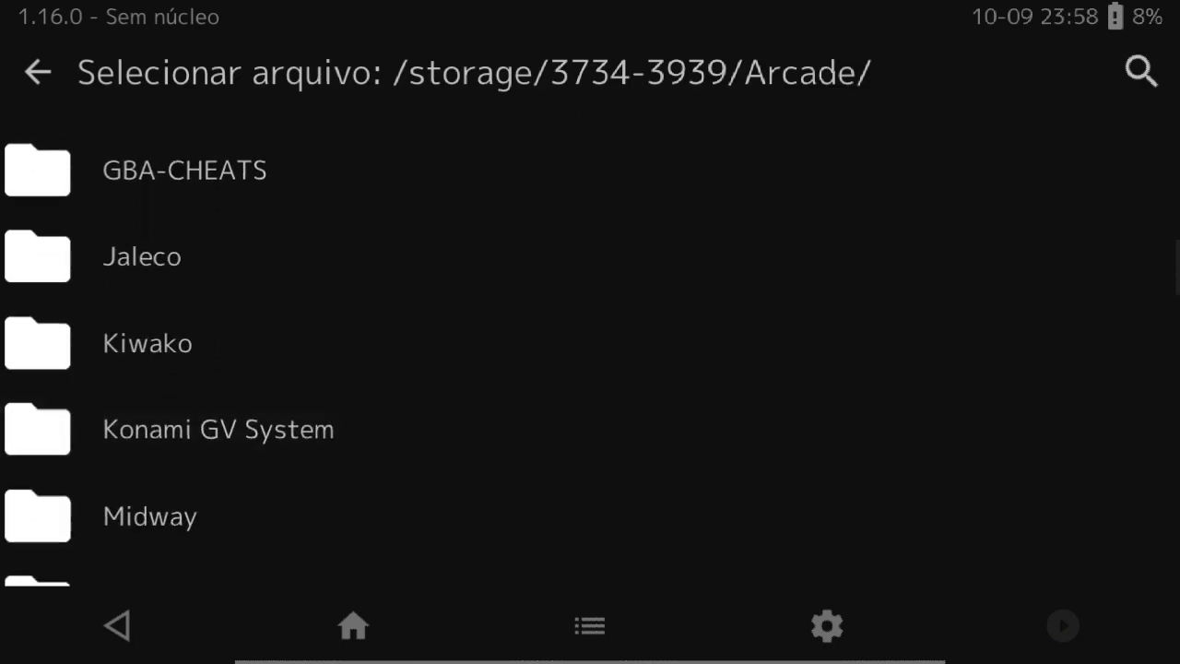
Load chaosheat.chd from Arcade > Taito FX1-A,B > chaoshea to list the suggested arcade cores.
scroll(down, 3)
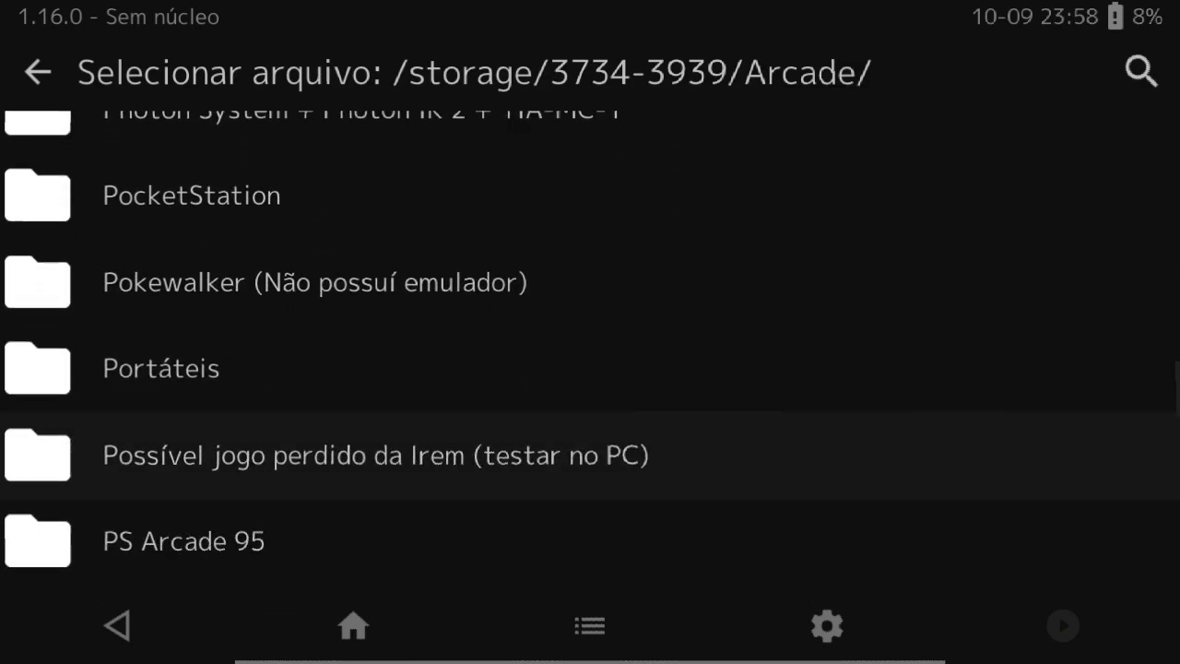
scroll(down, 3)
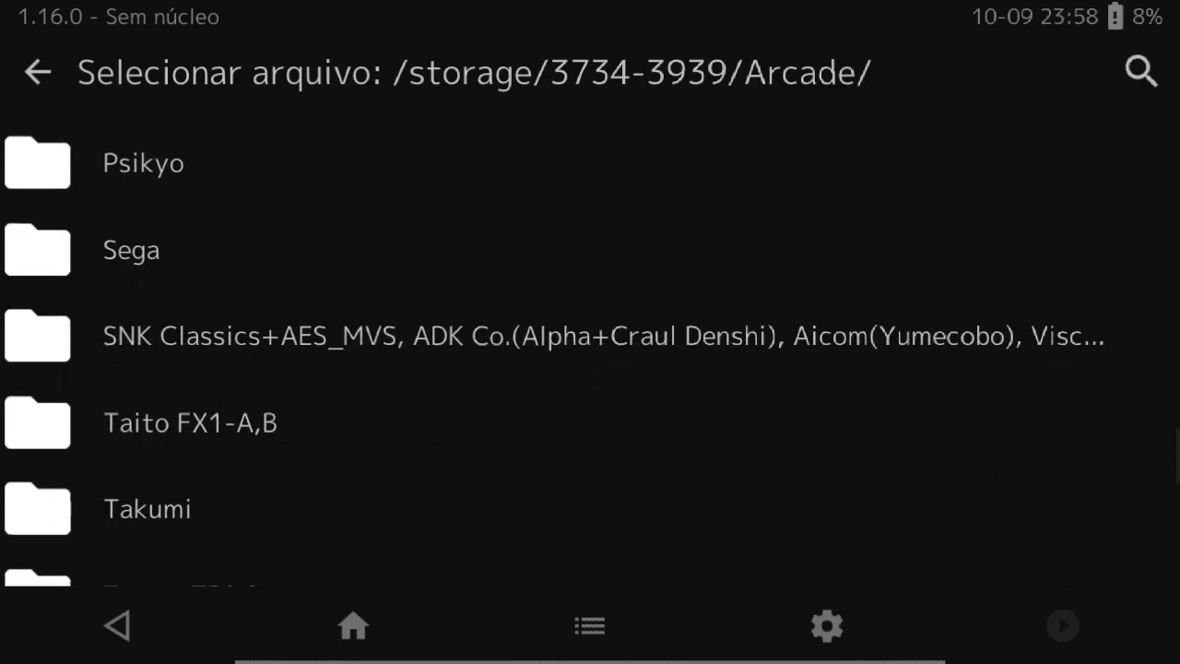
click(192, 422)
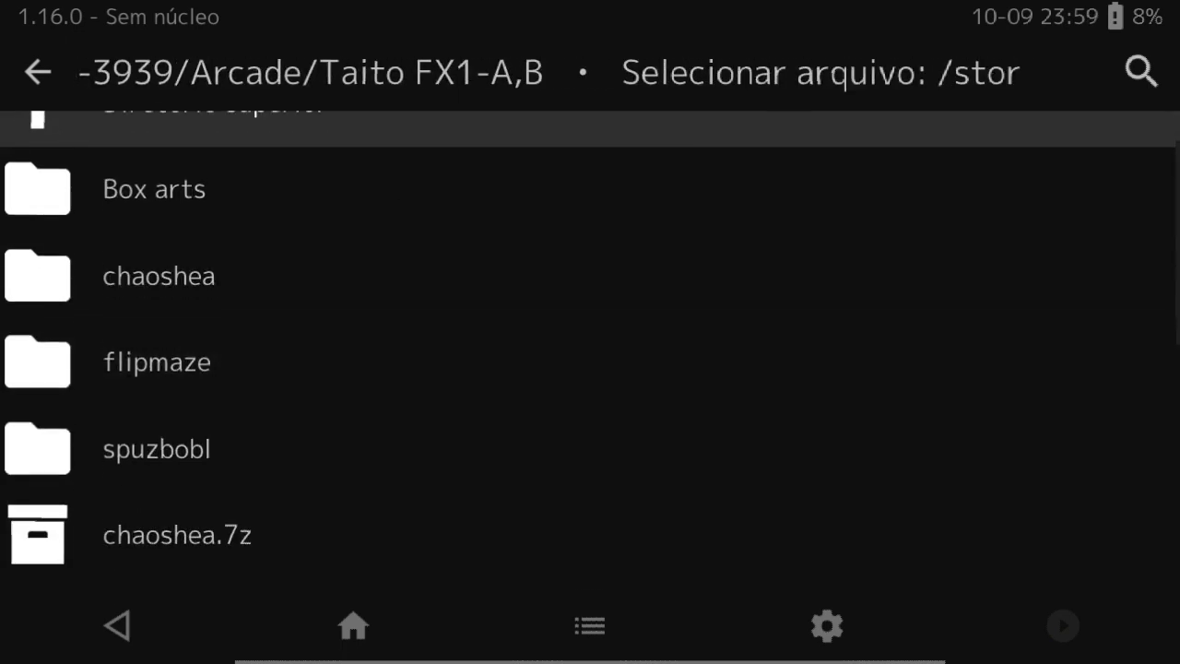
click(158, 275)
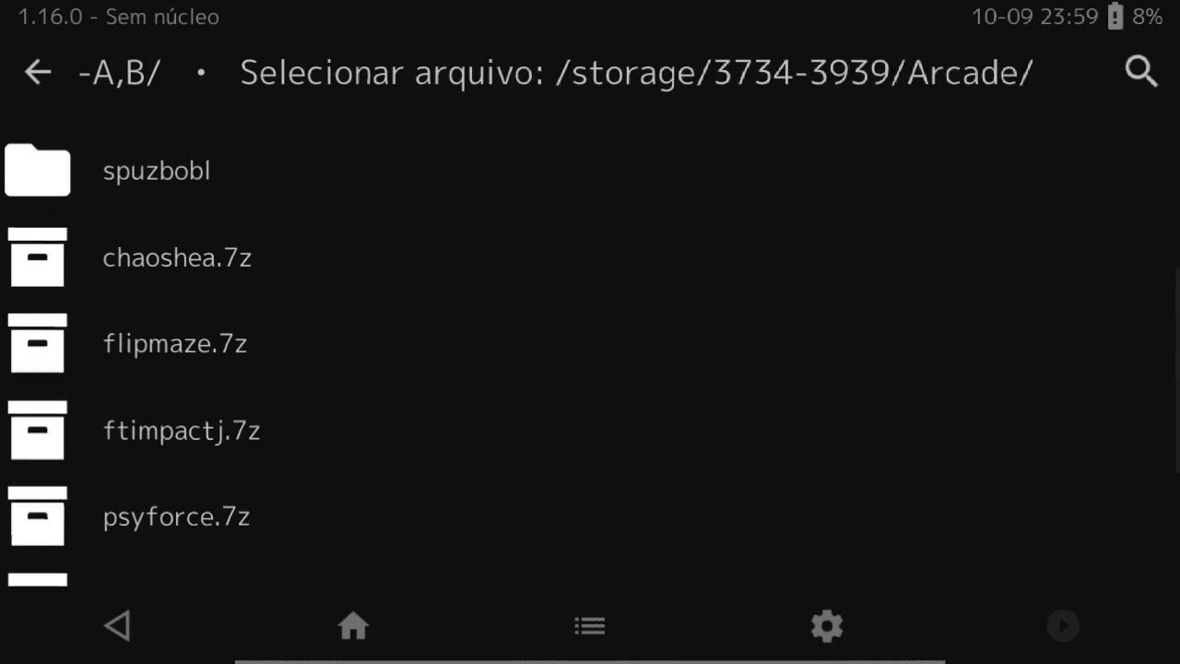
click(177, 258)
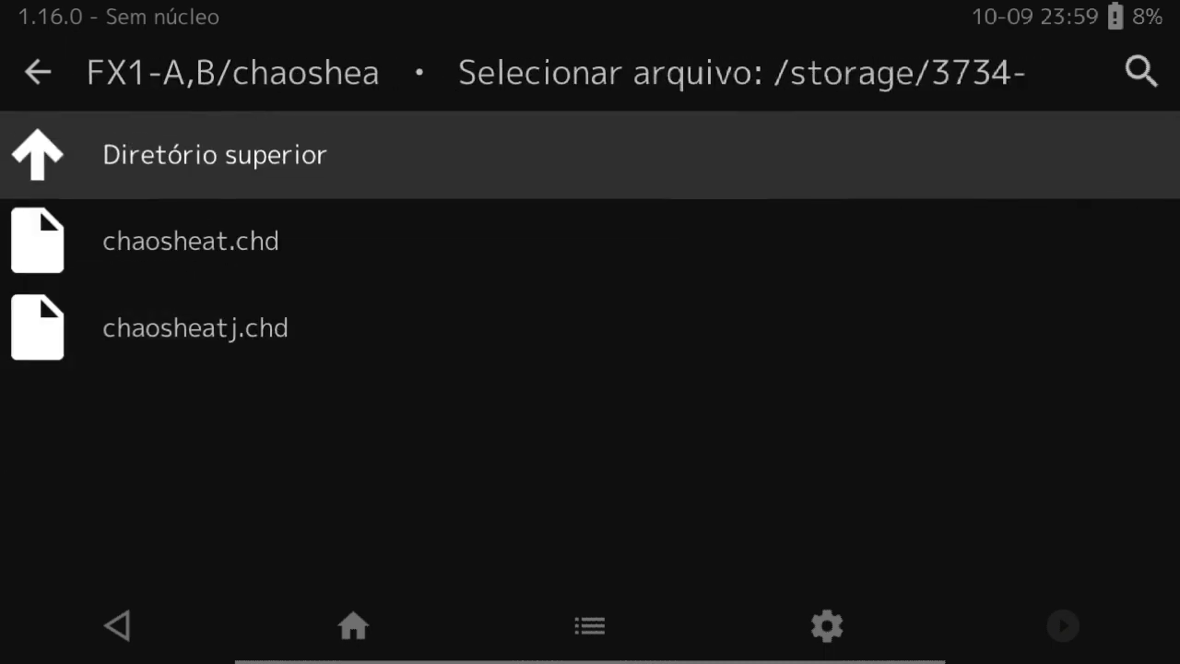
click(190, 240)
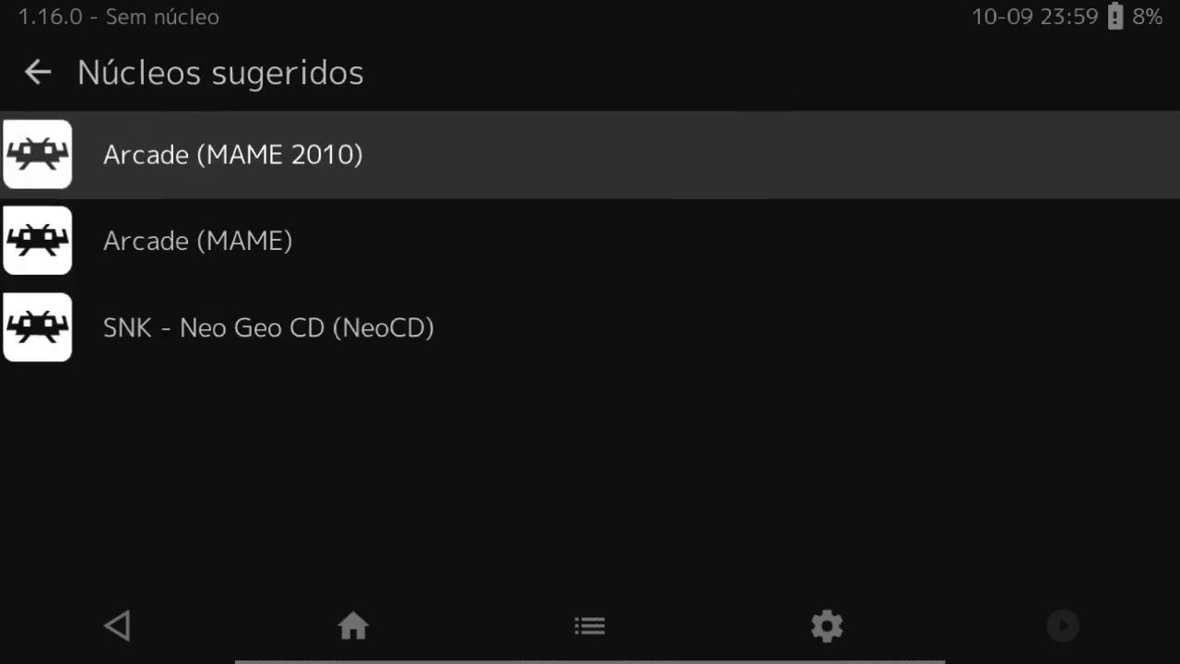